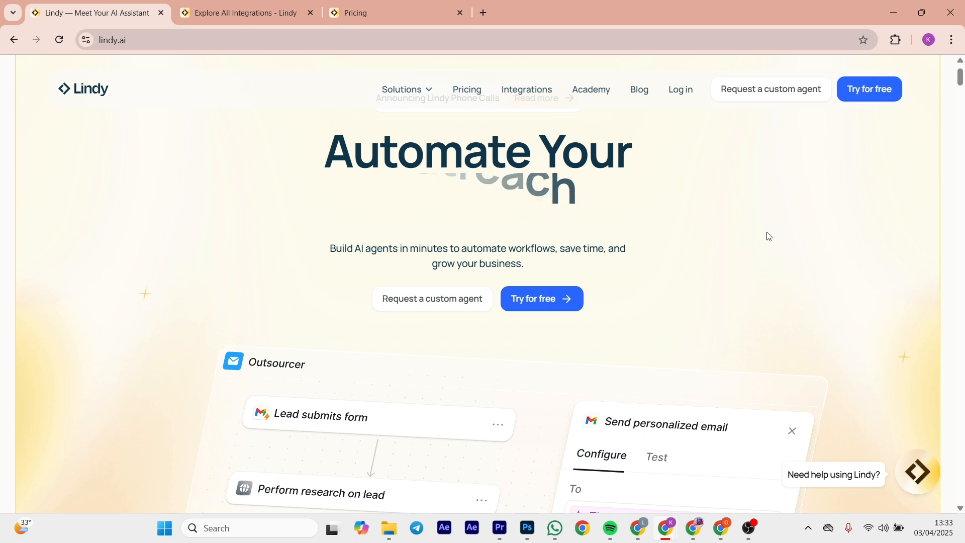
Scroll the lindy.ai homepage past How it works, the sales use cases and contact-center sections to pricing
scroll("down", 3)
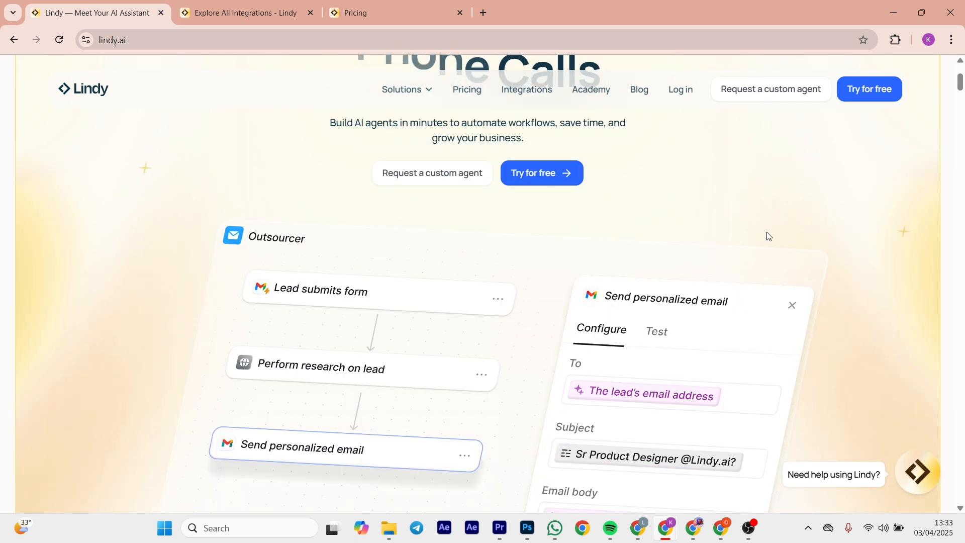
scroll("down", 3)
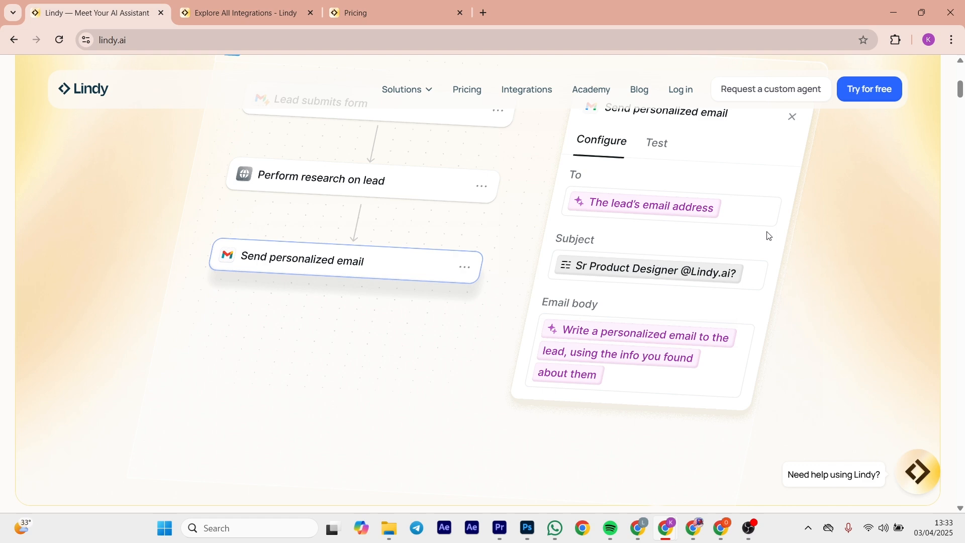
scroll("down", 3)
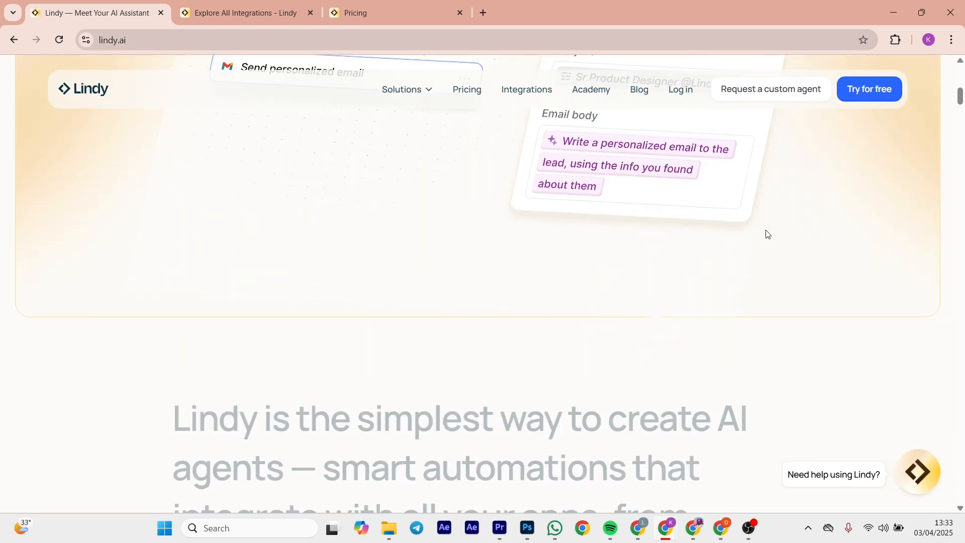
scroll("down", 3)
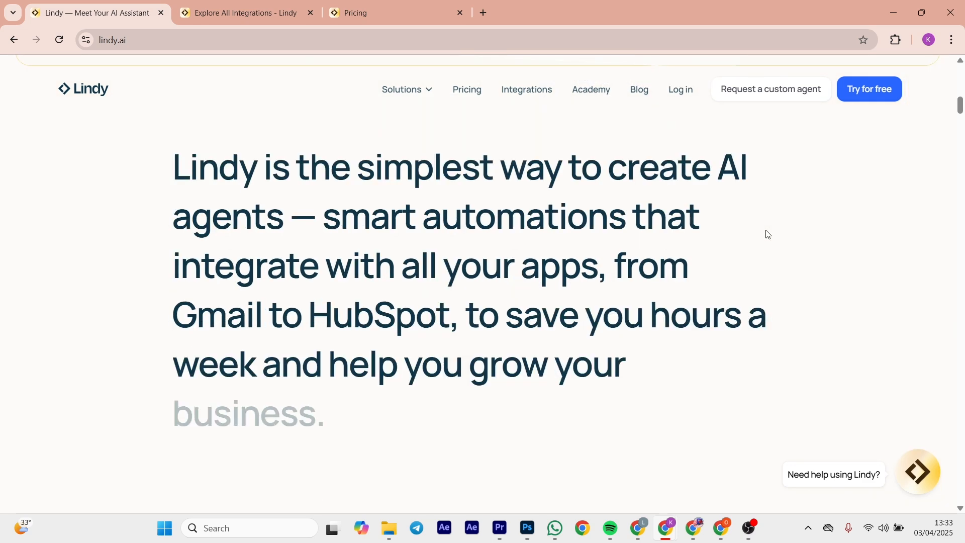
scroll("down", 3)
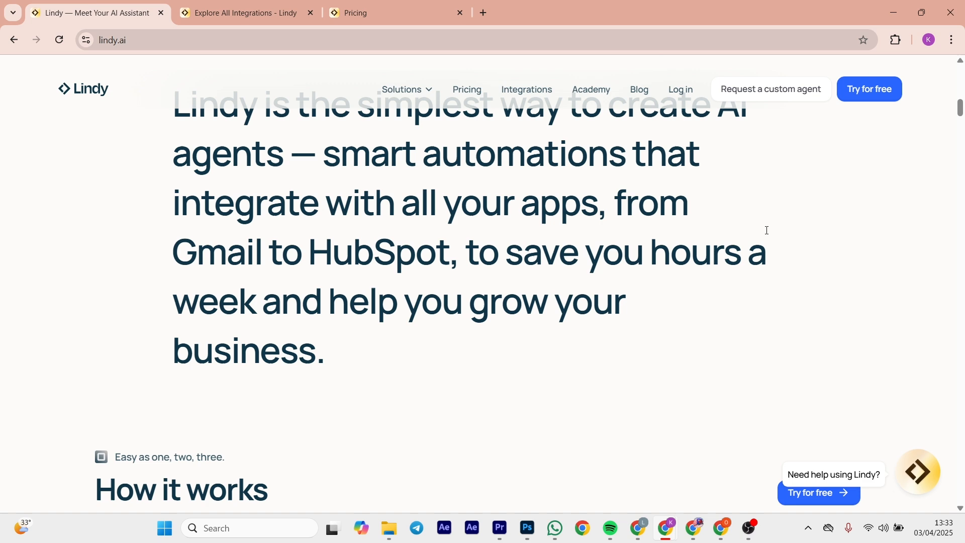
scroll("down", 3)
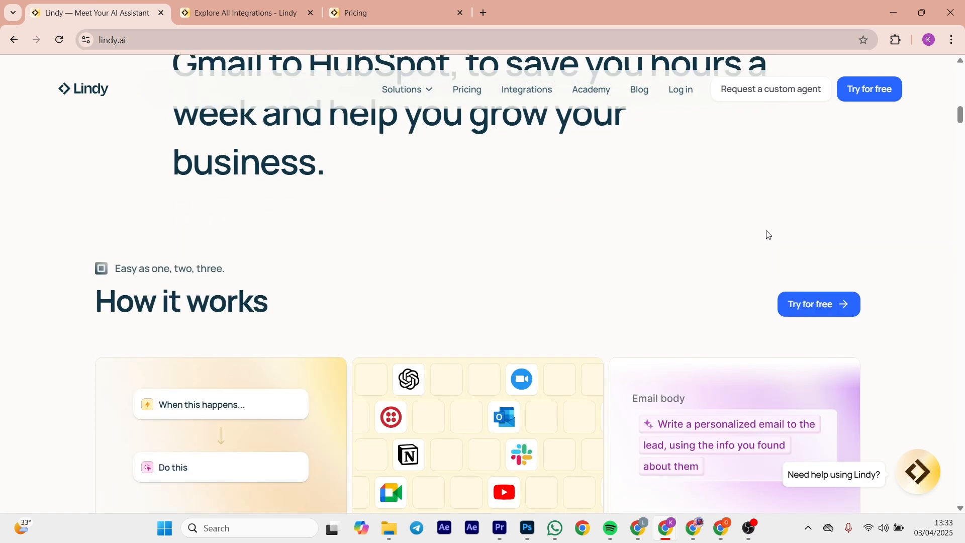
scroll("down", 3)
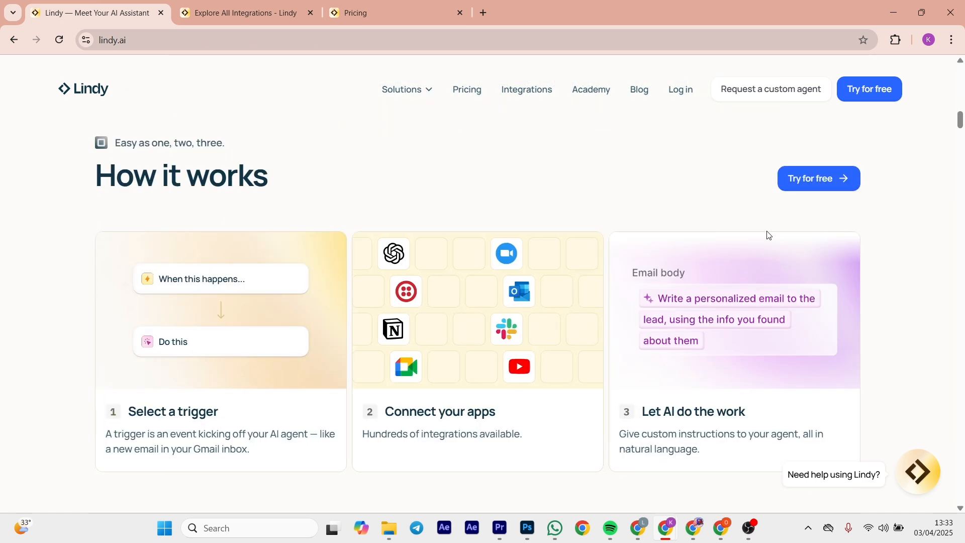
scroll("down", 3)
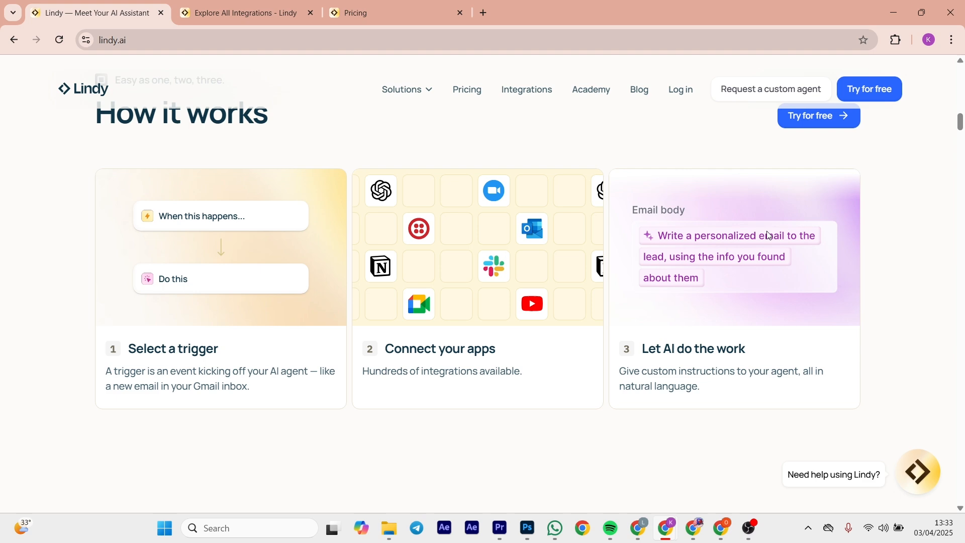
scroll("down", 3)
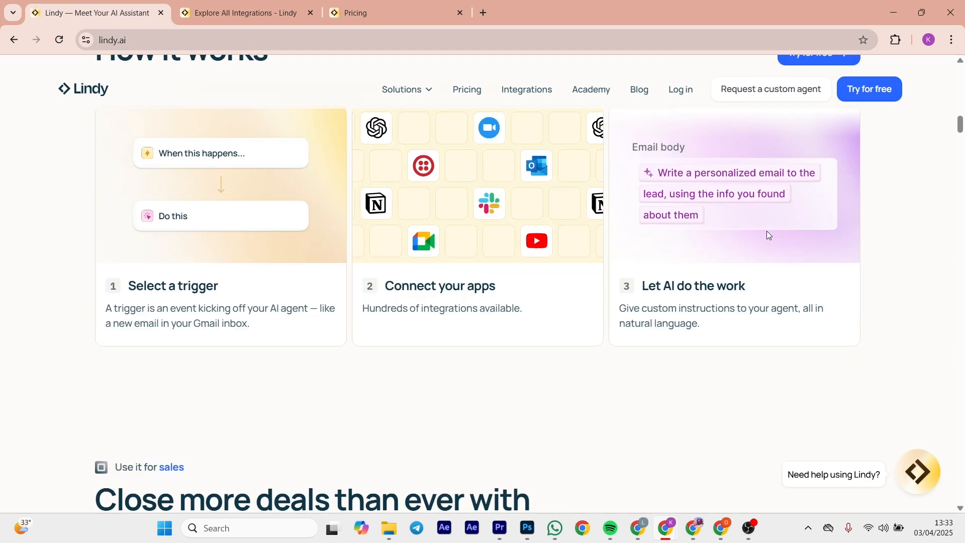
scroll("down", 3)
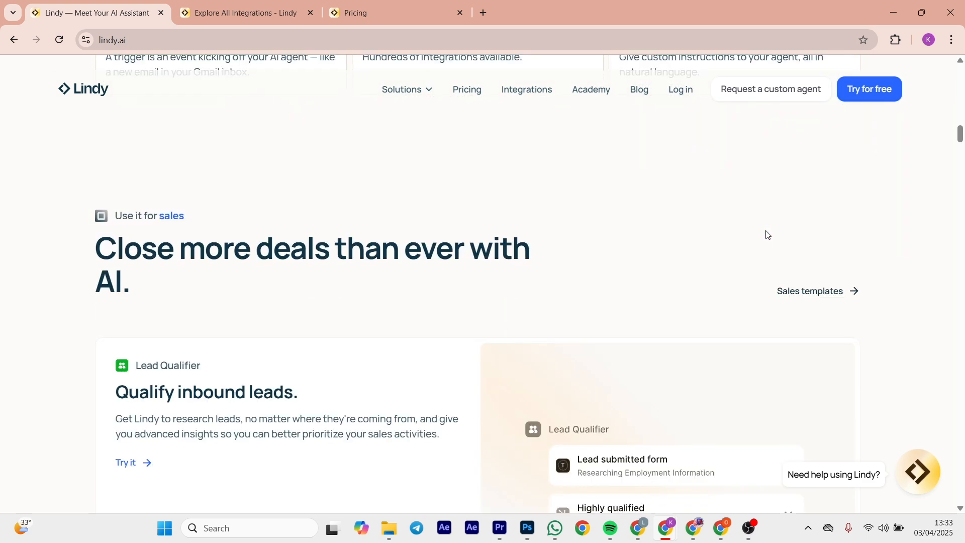
scroll("down", 3)
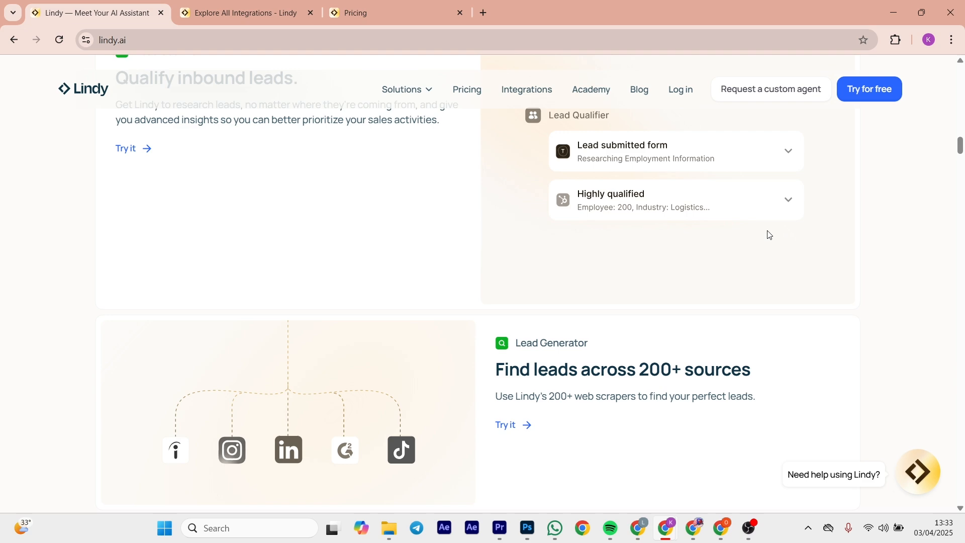
scroll("down", 3)
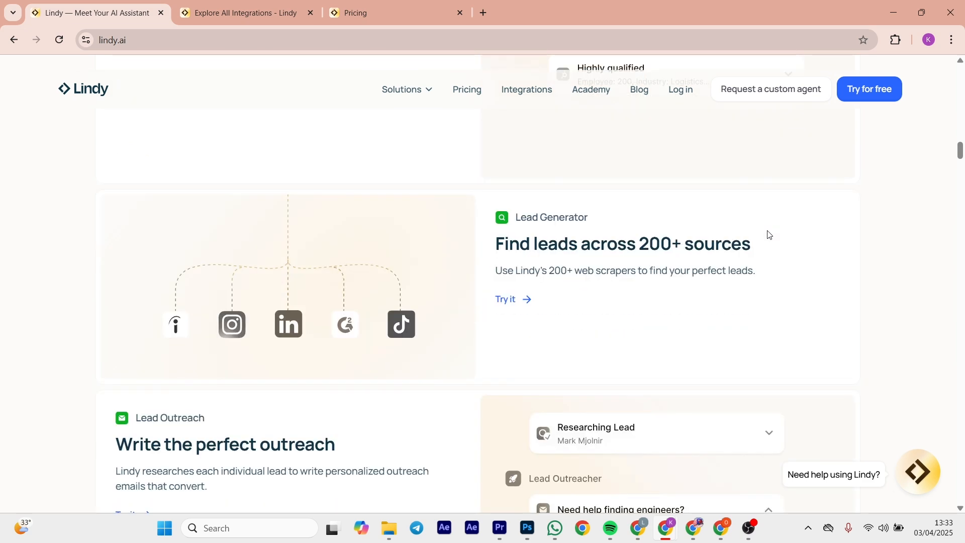
scroll("down", 3)
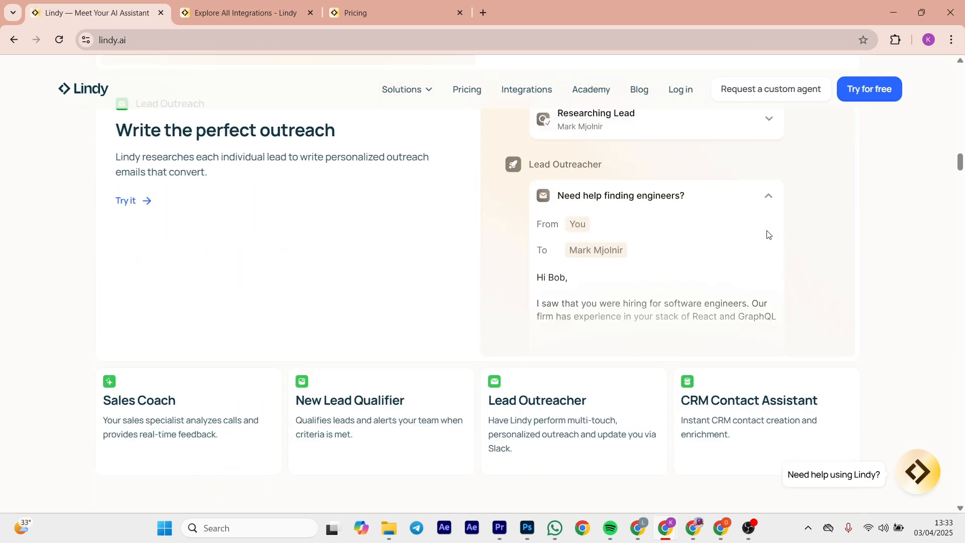
scroll("down", 3)
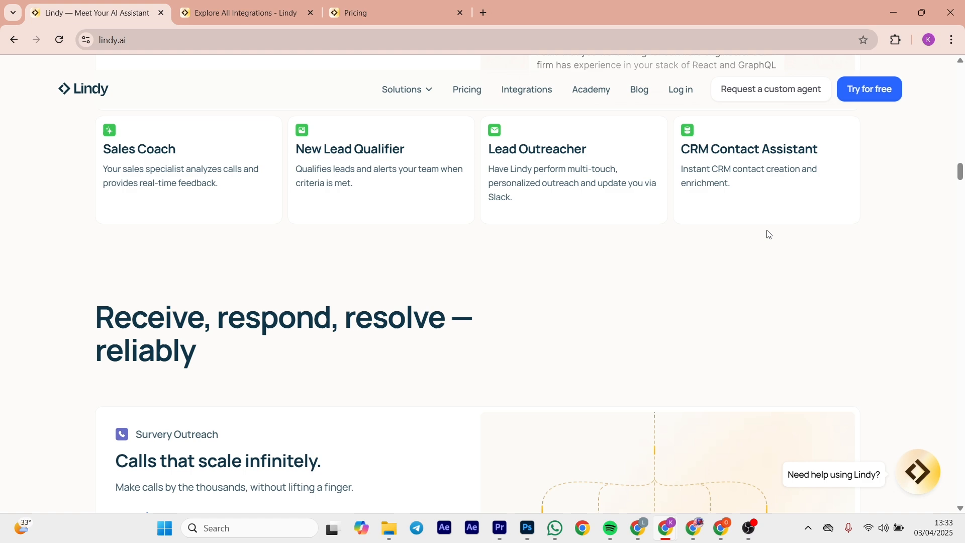
scroll("down", 3)
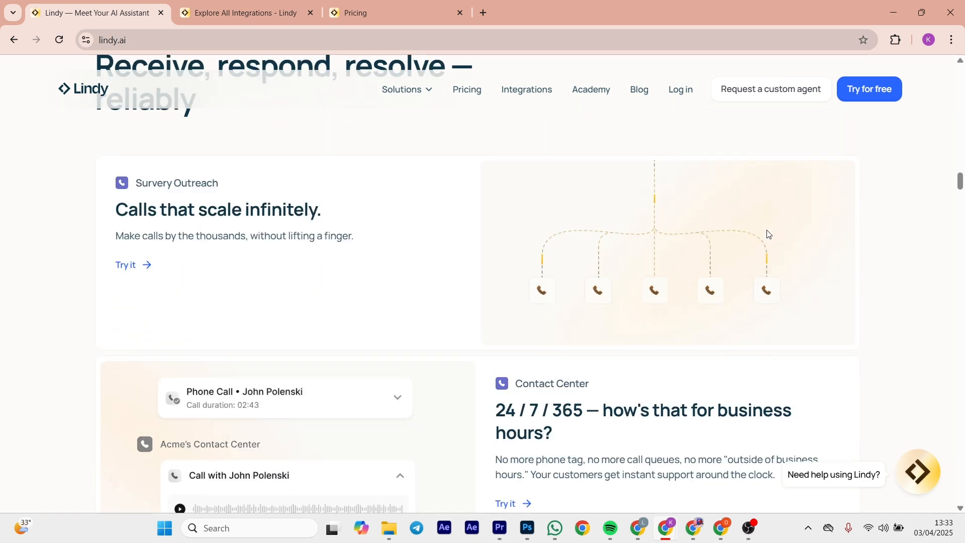
scroll("down", 3)
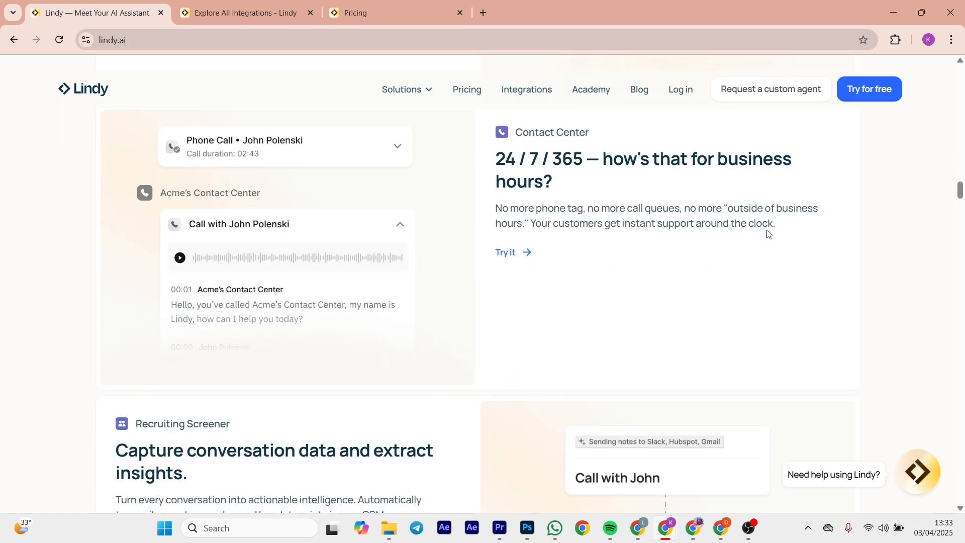
scroll("down", 3)
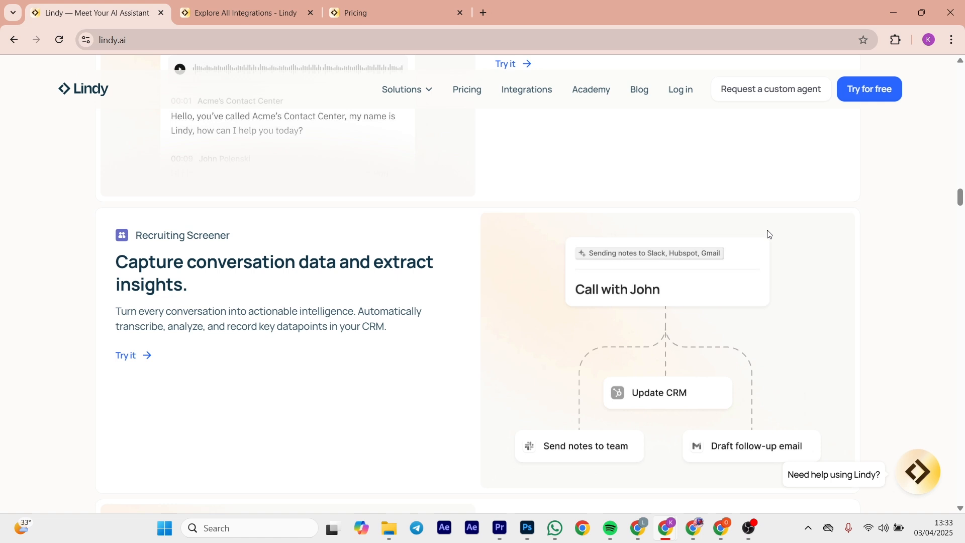
scroll("down", 3)
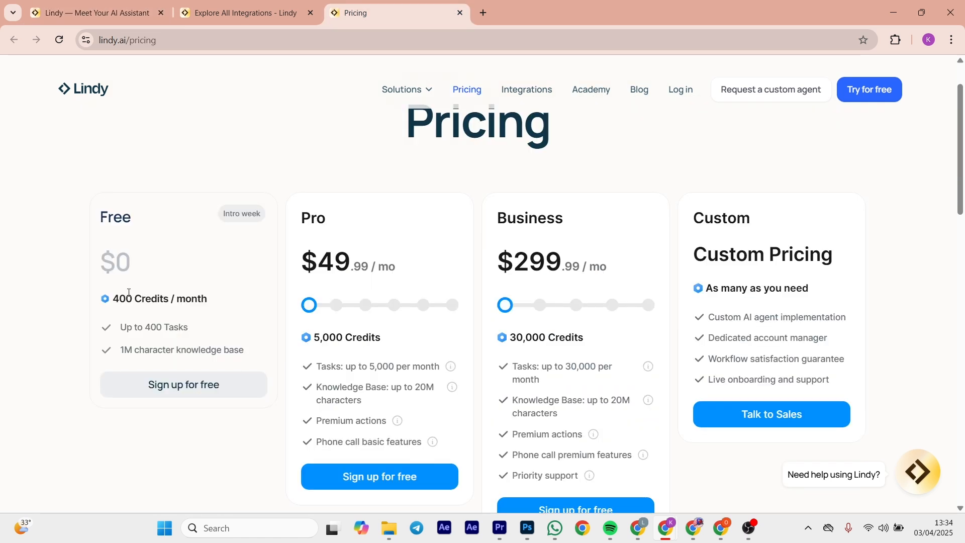
Highlight the Free plan's credit allowance on Lindy pricing and scan the plans down to the footer
double_click(114, 217)
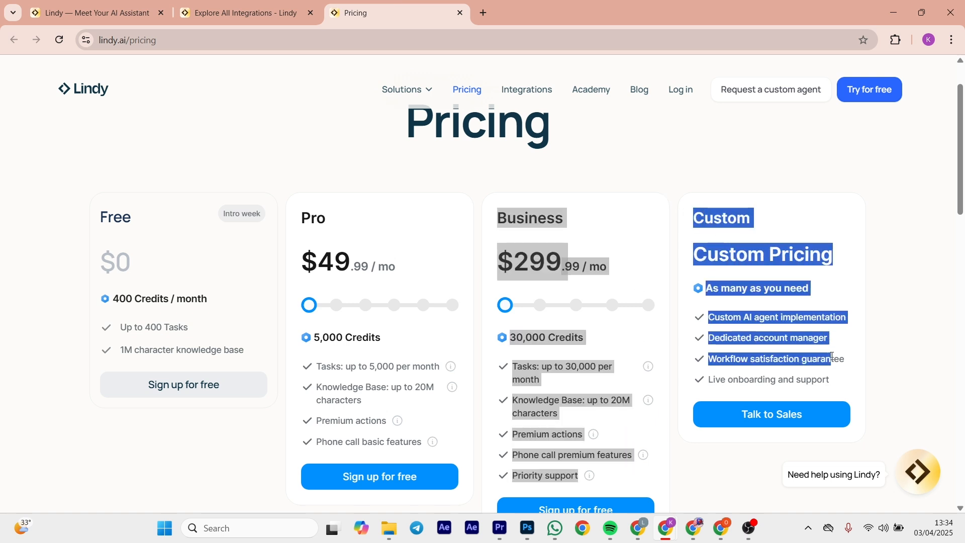
left_click(884, 371)
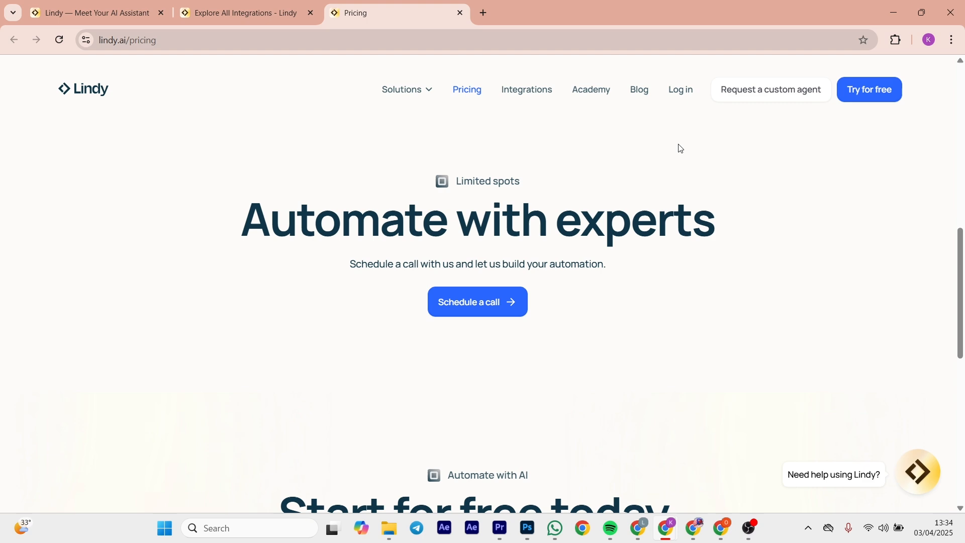
scroll("down", 3)
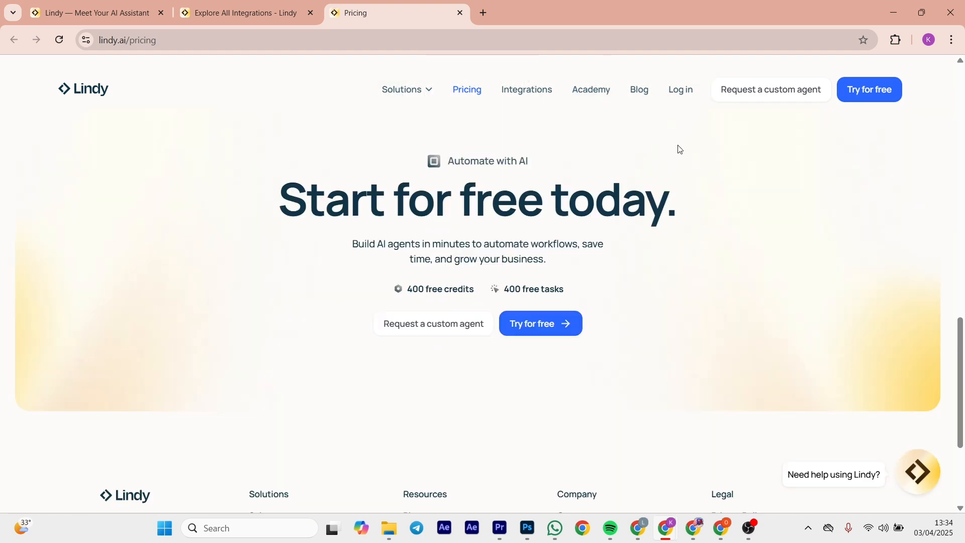
scroll("down", 3)
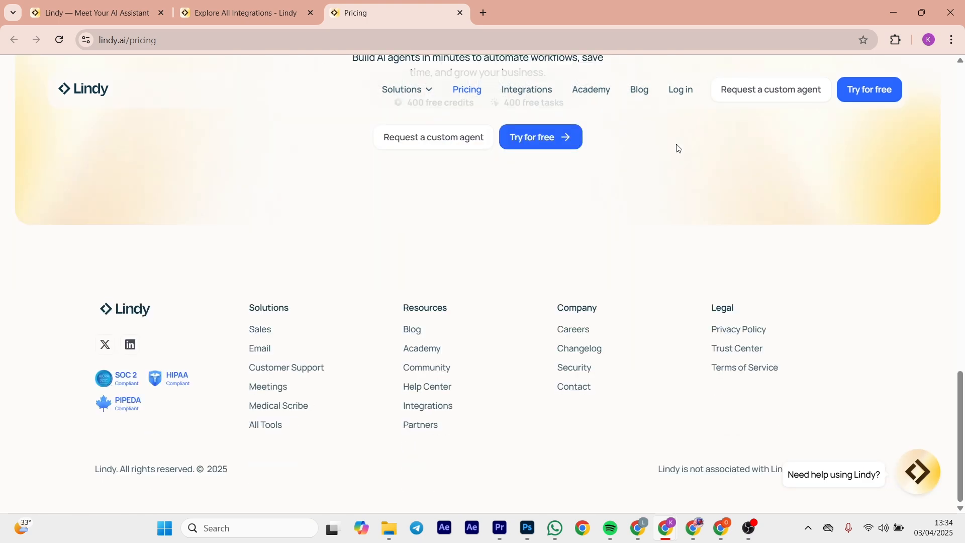
scroll("up", 3)
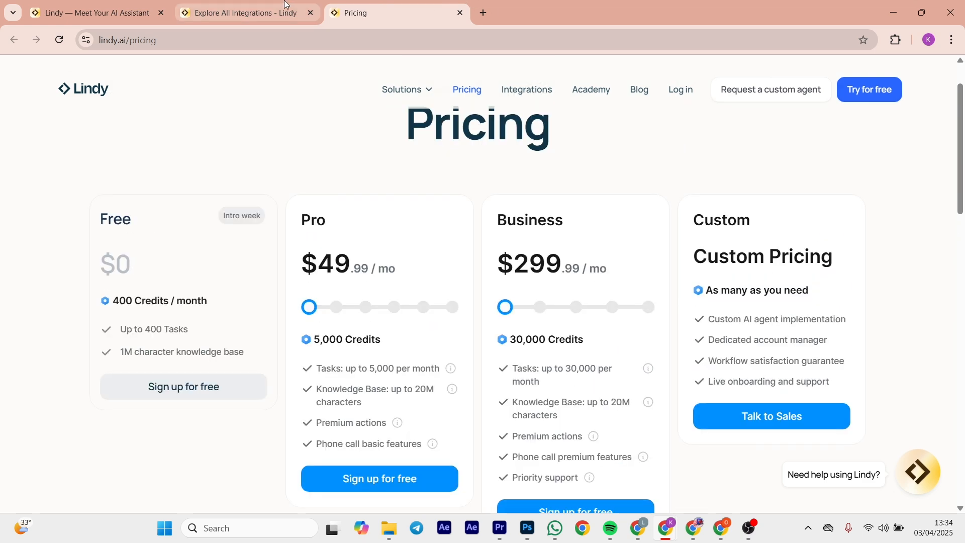
Browse Lindy's Explore All Integrations catalogue, then move on to the n8n homepage
left_click(246, 12)
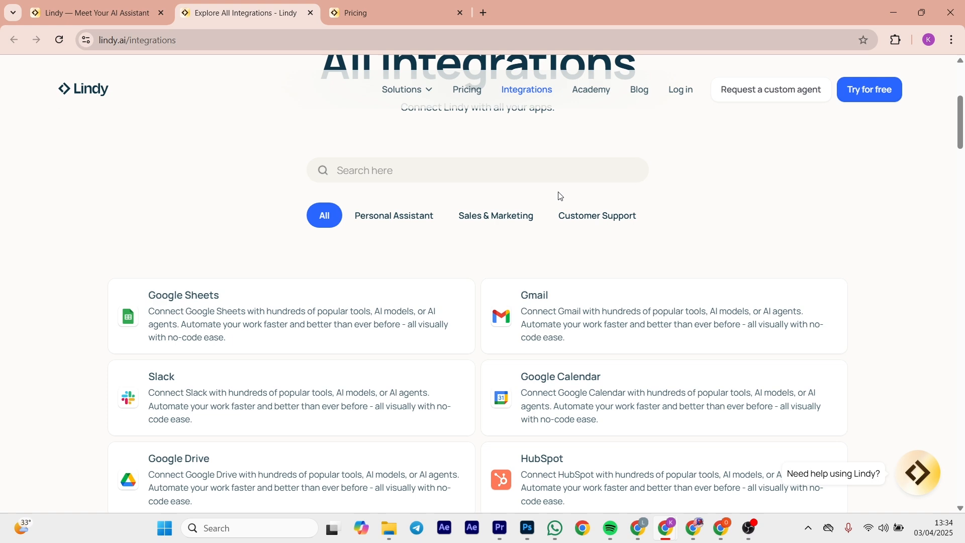
scroll("down", 3)
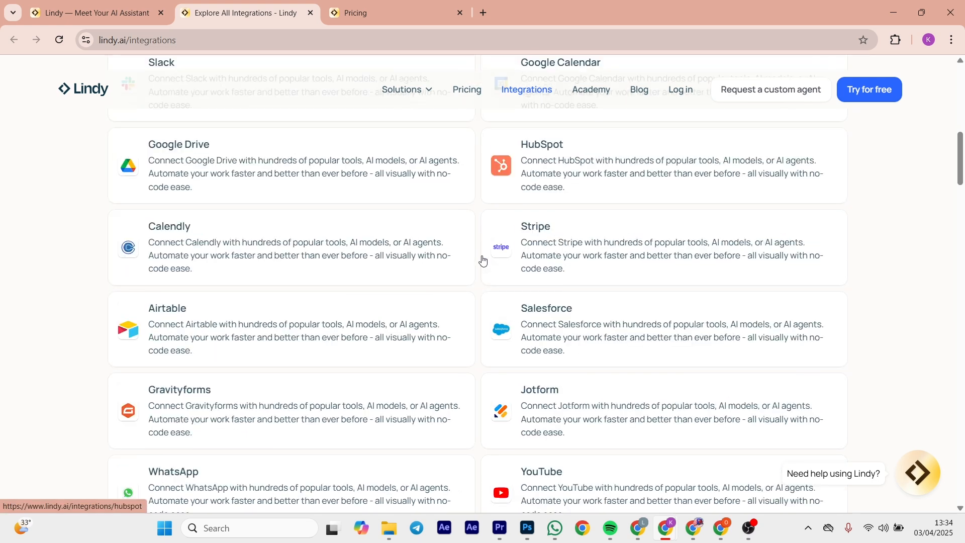
left_click(397, 12)
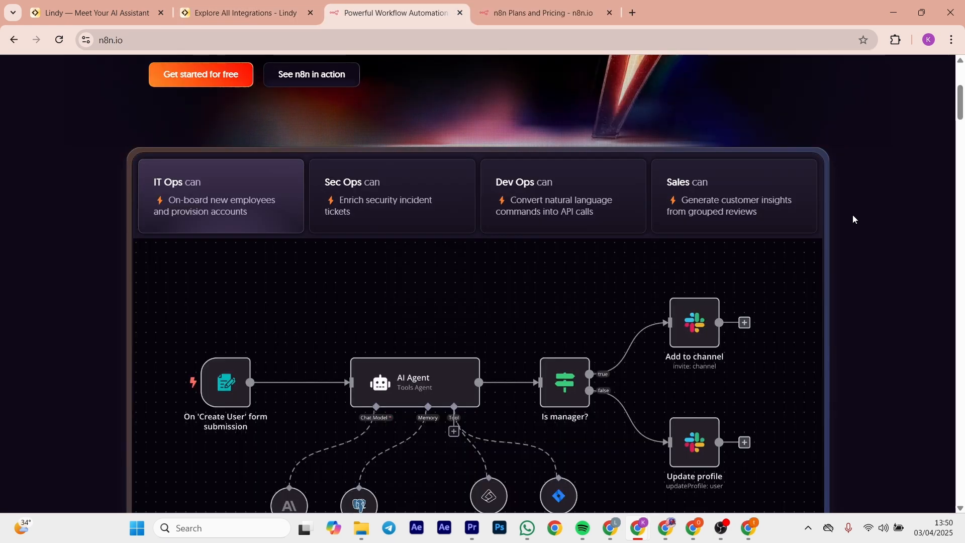
Read down n8n's homepage past 400+ integrations, multi-step agents and self-hosting to 'Code when you need it'
scroll("down", 3)
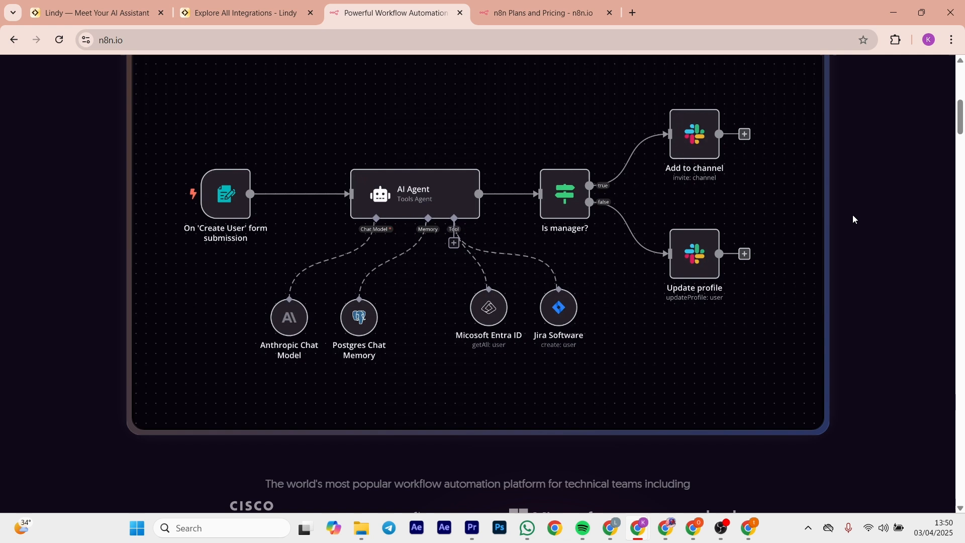
scroll("down", 3)
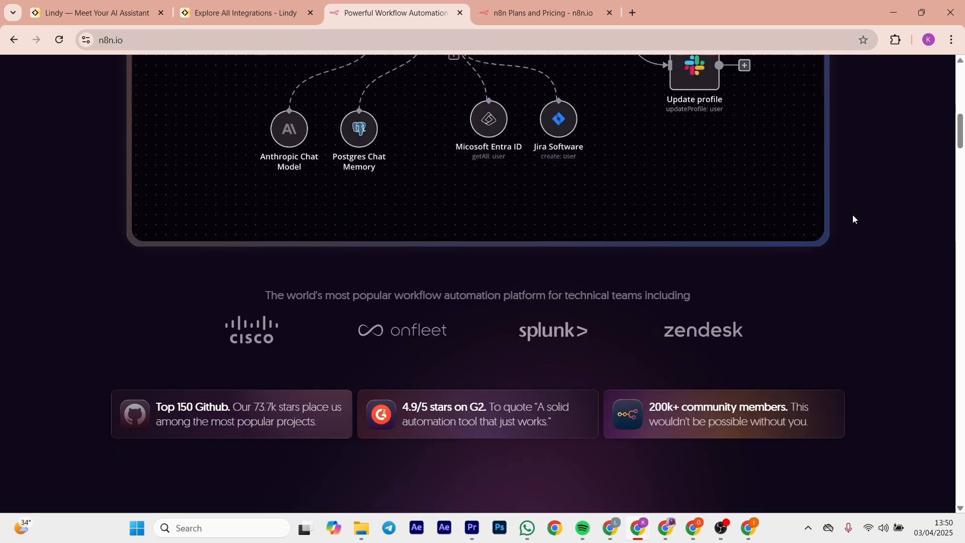
scroll("down", 3)
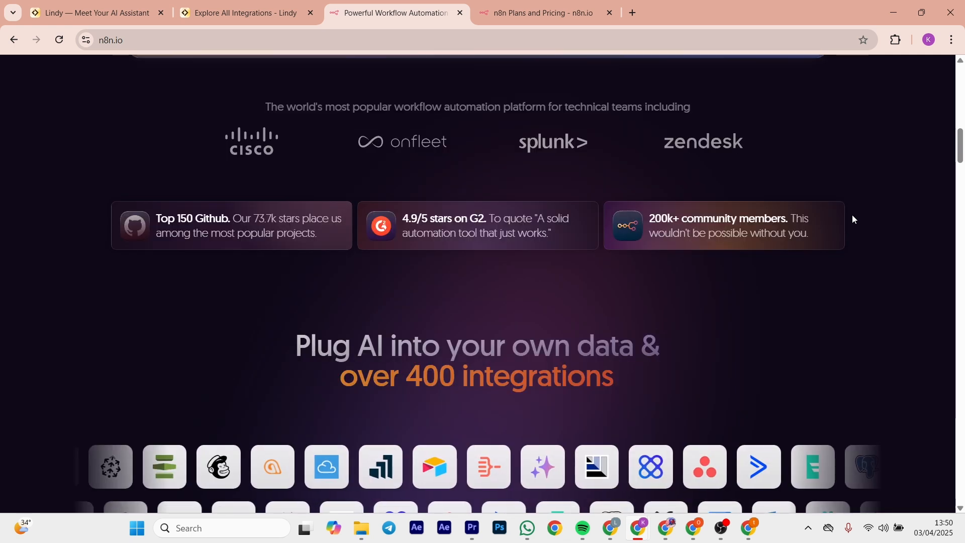
scroll("down", 3)
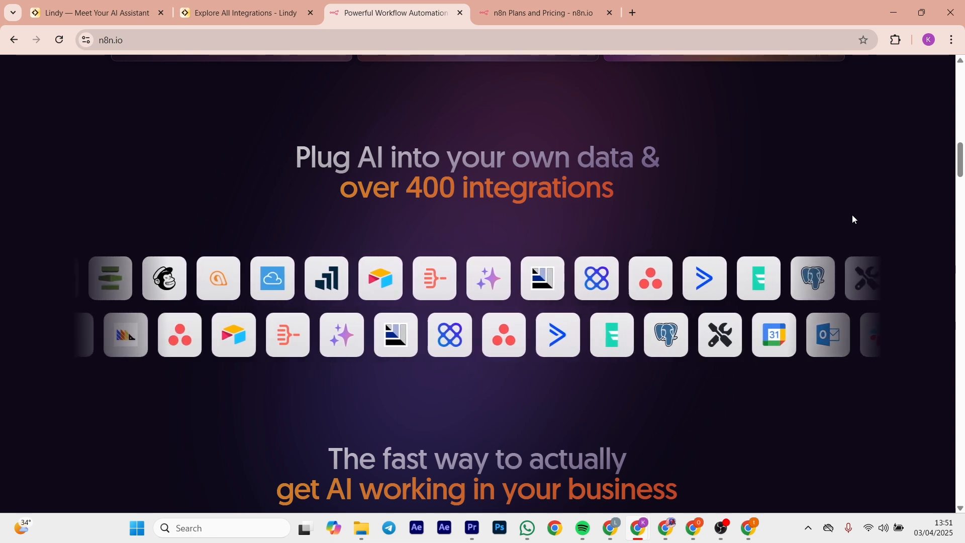
scroll("down", 3)
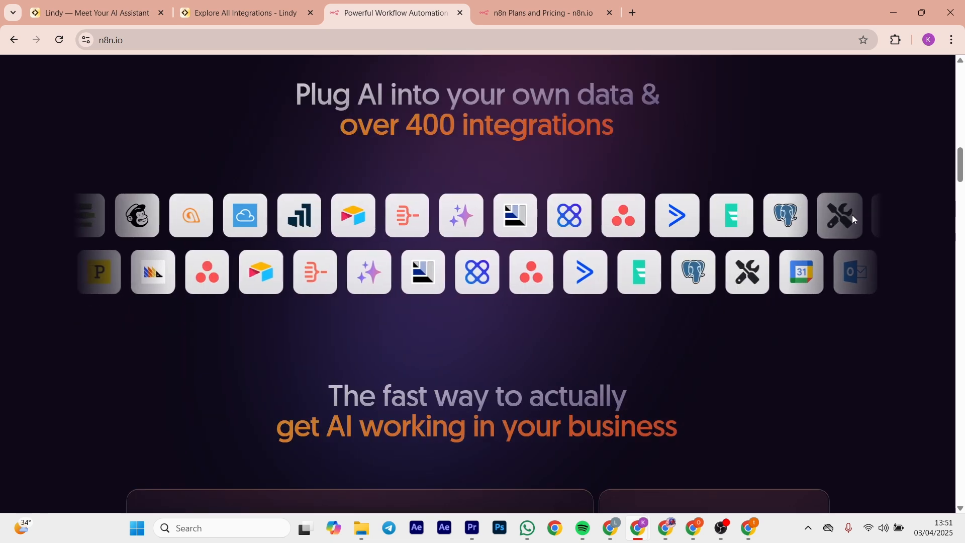
scroll("down", 3)
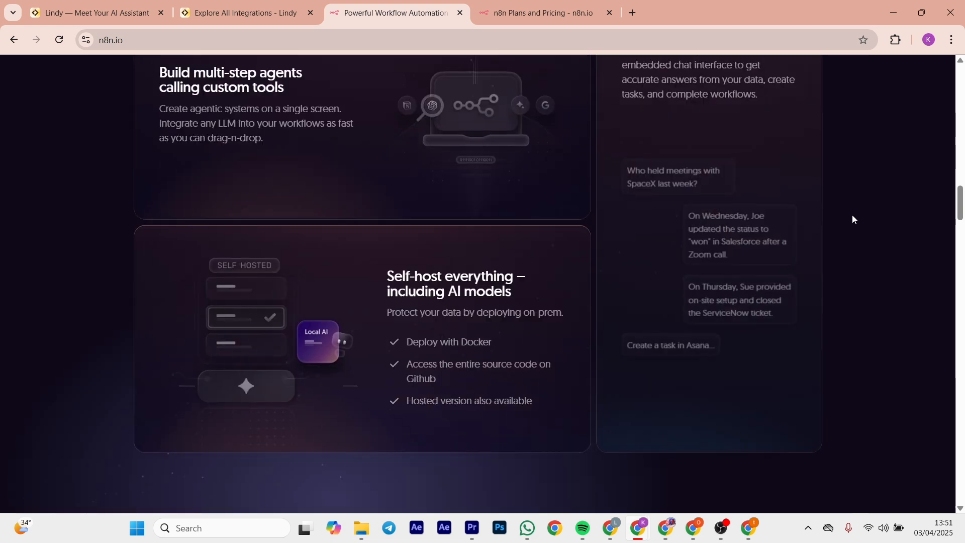
scroll("down", 3)
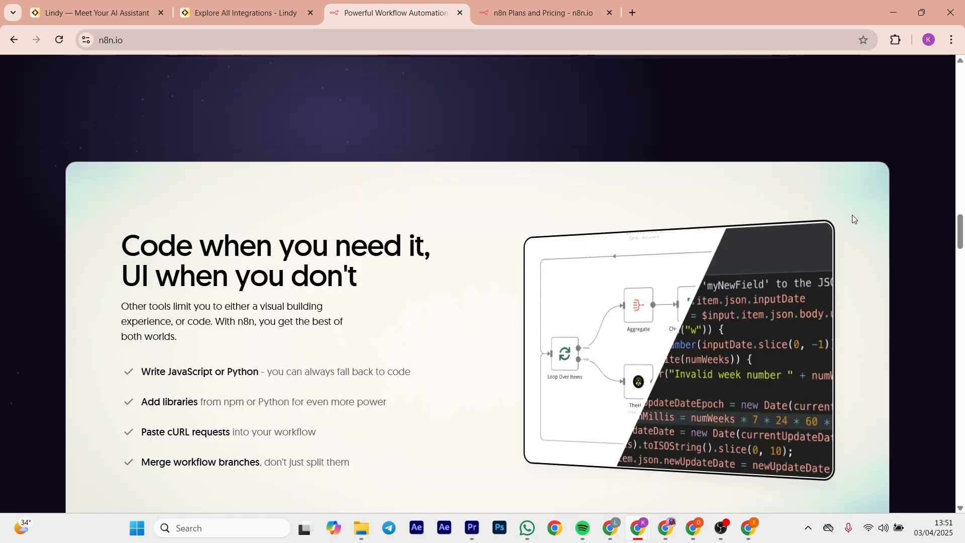
On n8n pricing, highlight the Starter €24 plan details and compare with Pro €60 and Enterprise
left_click(536, 12)
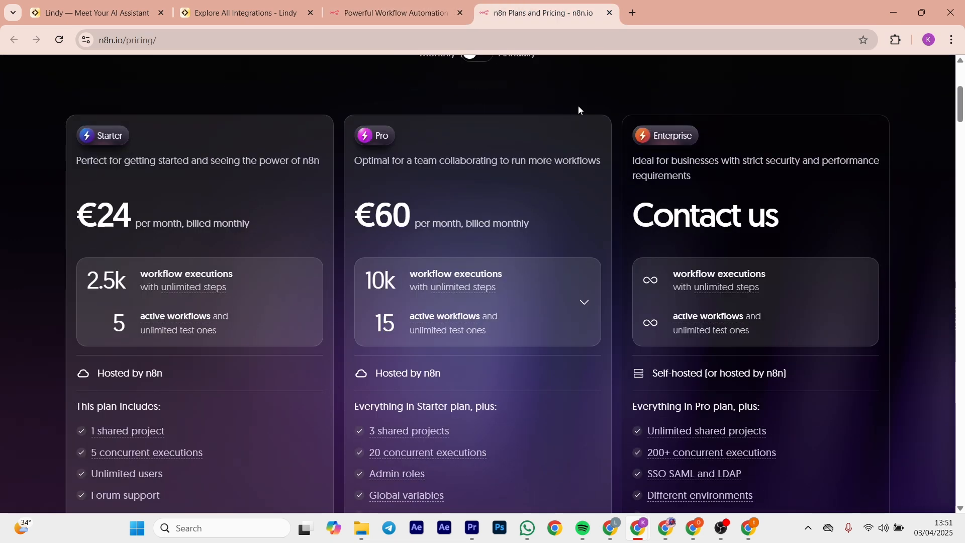
scroll("down", 3)
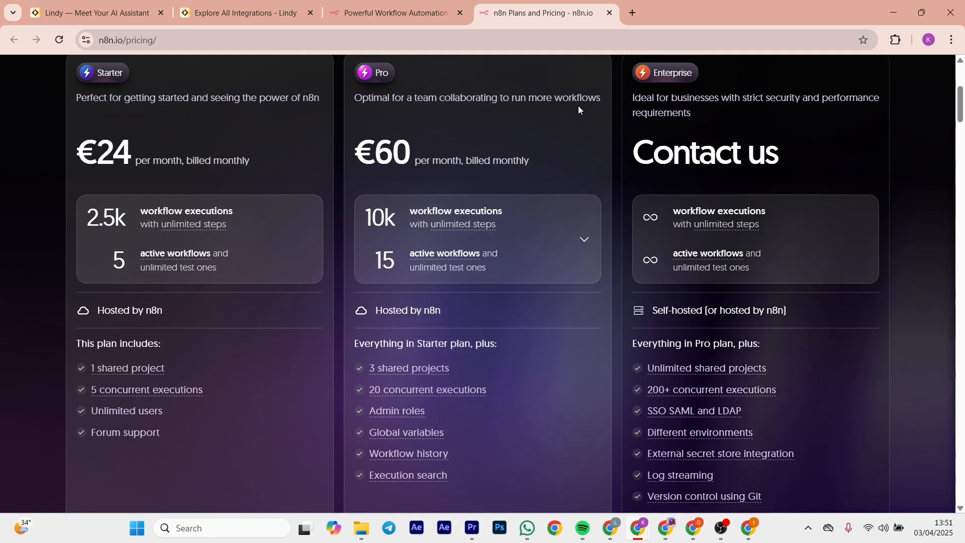
mouse_move(76, 96)
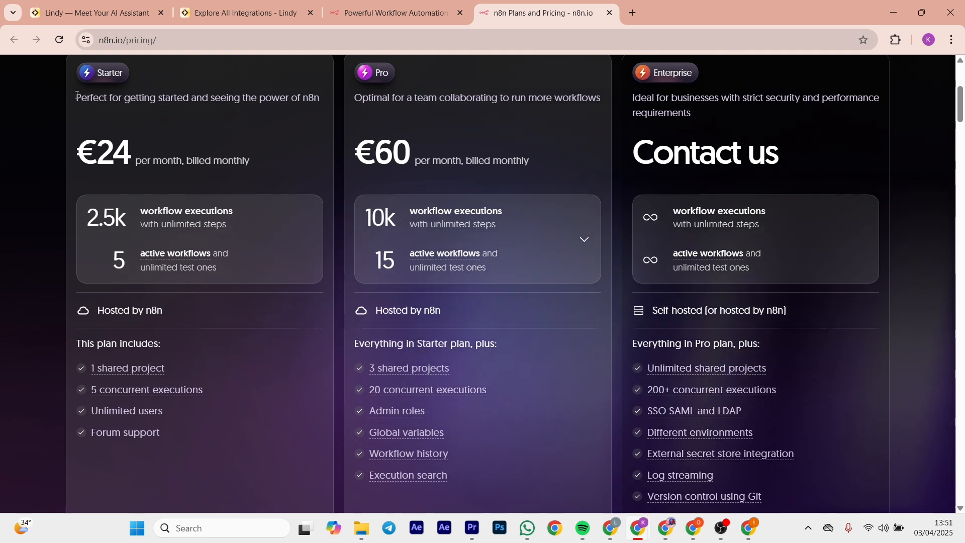
left_click_drag(77, 98, 249, 161)
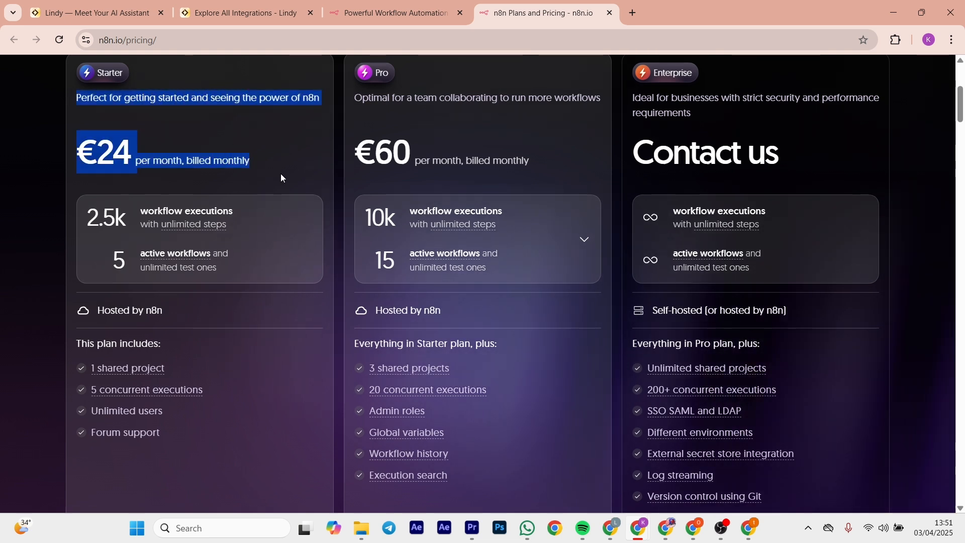
scroll("up", 3)
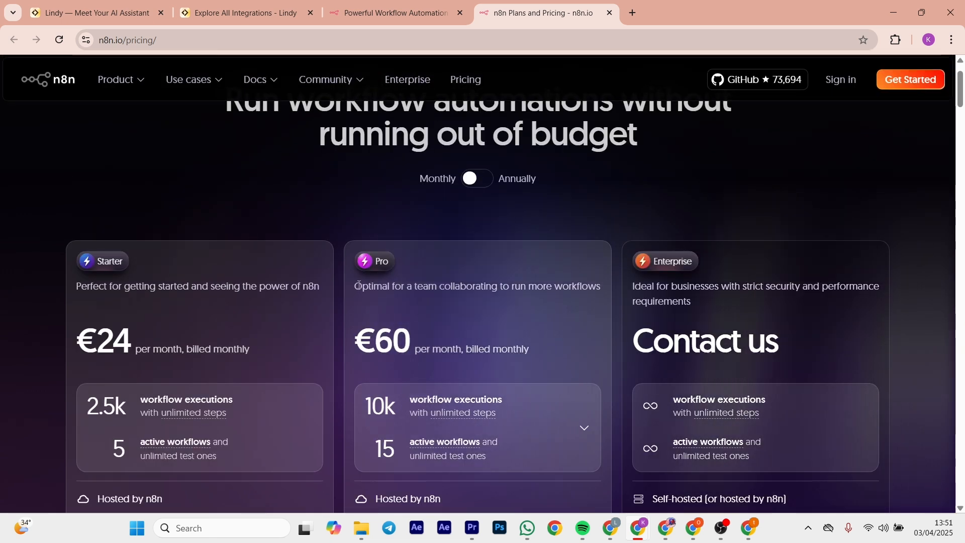
left_click_drag(355, 286, 539, 351)
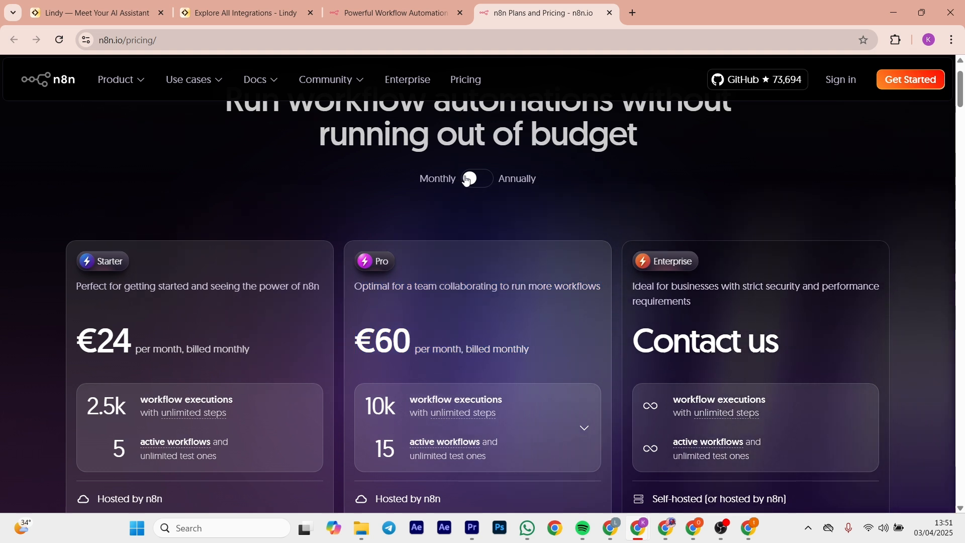
Switch n8n pricing to annual billing (Starter €20, Pro €50) and scan the feature comparison and FAQ to the footer
left_click(475, 179)
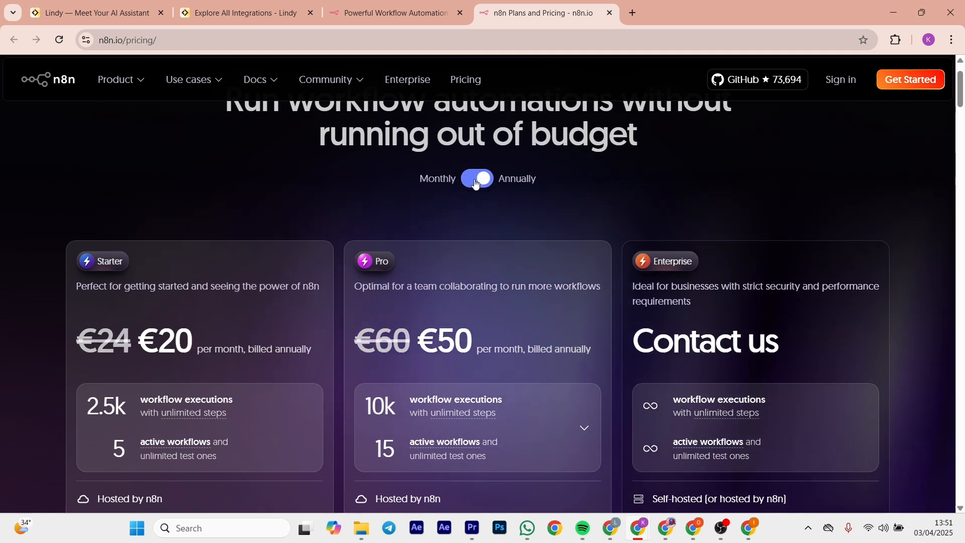
scroll("down", 3)
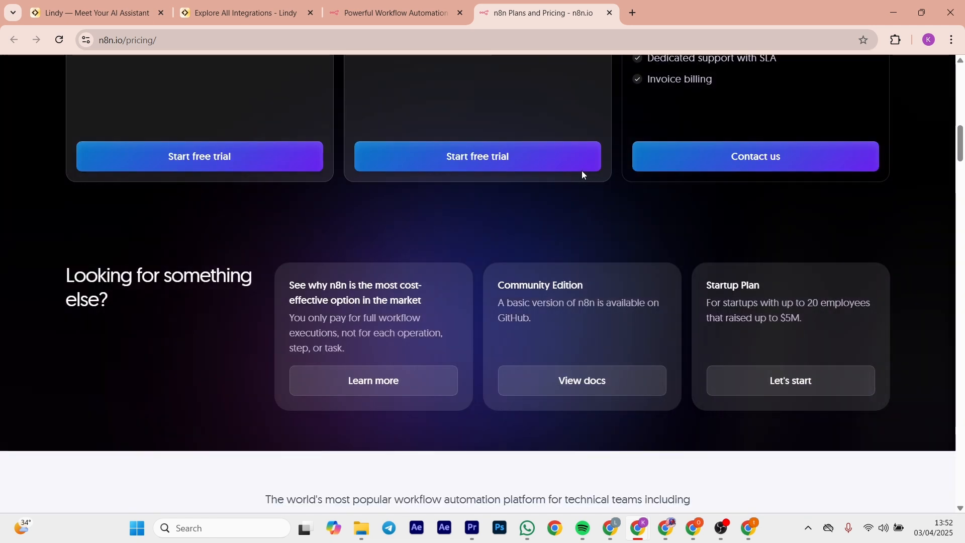
scroll("down", 3)
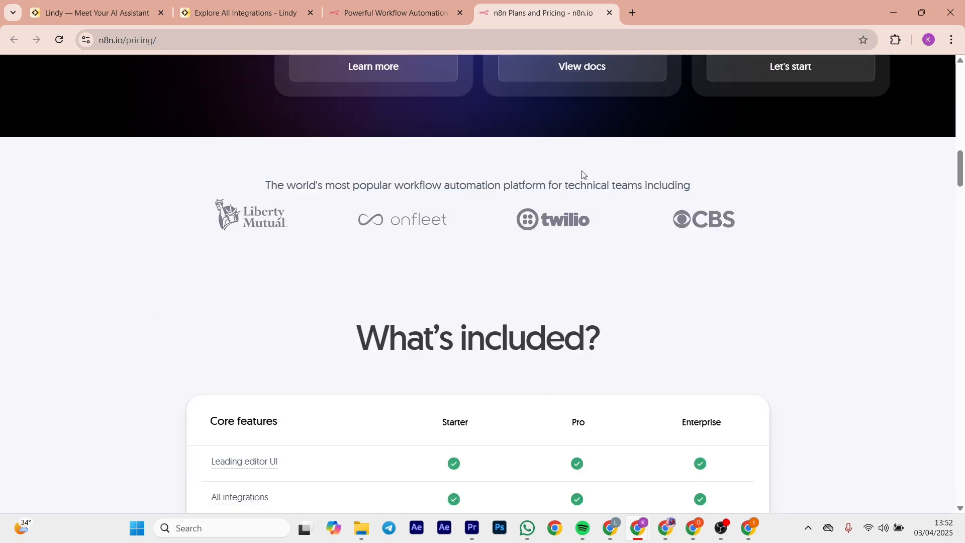
scroll("down", 3)
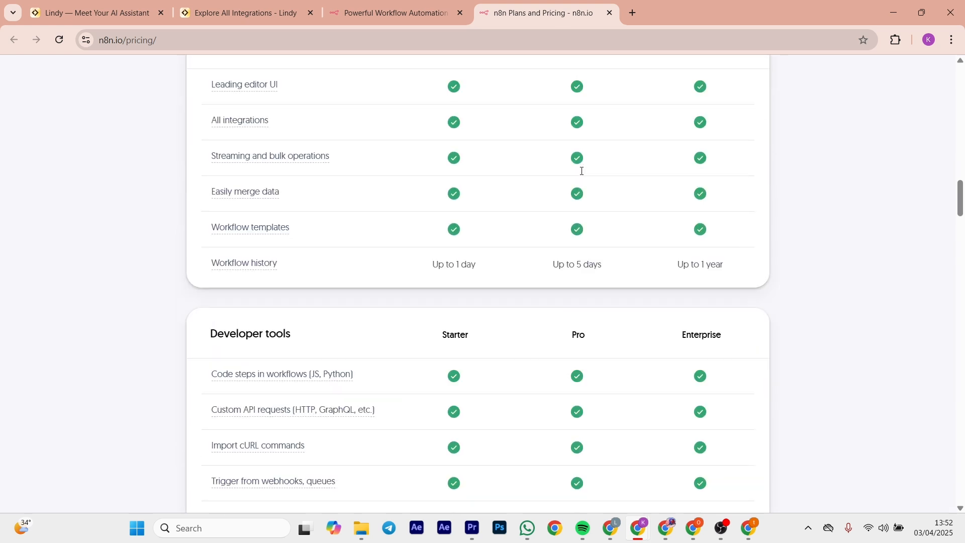
scroll("down", 3)
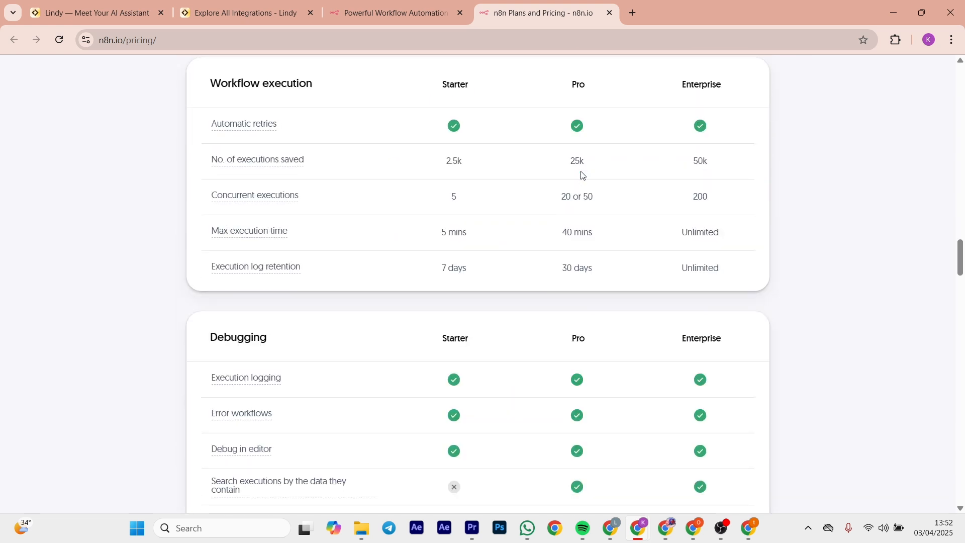
scroll("down", 3)
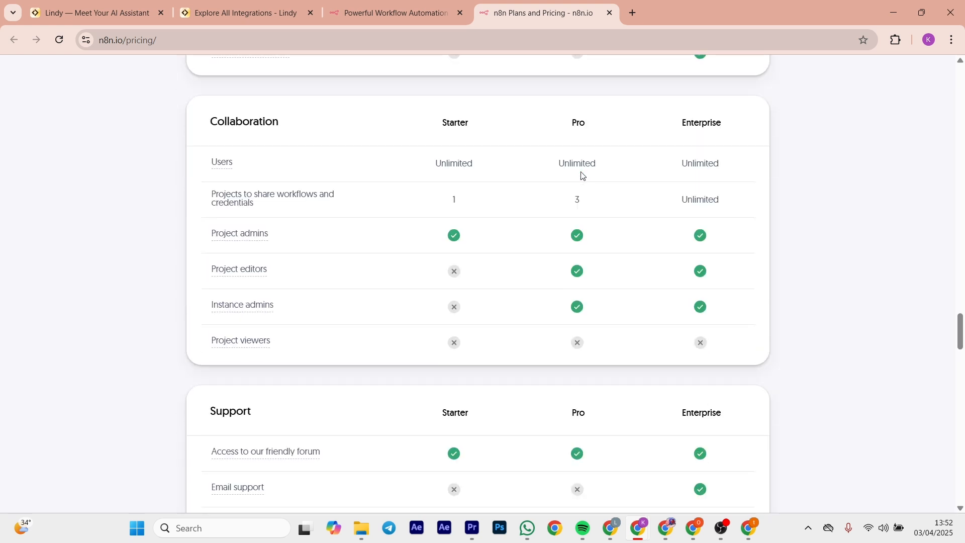
scroll("down", 3)
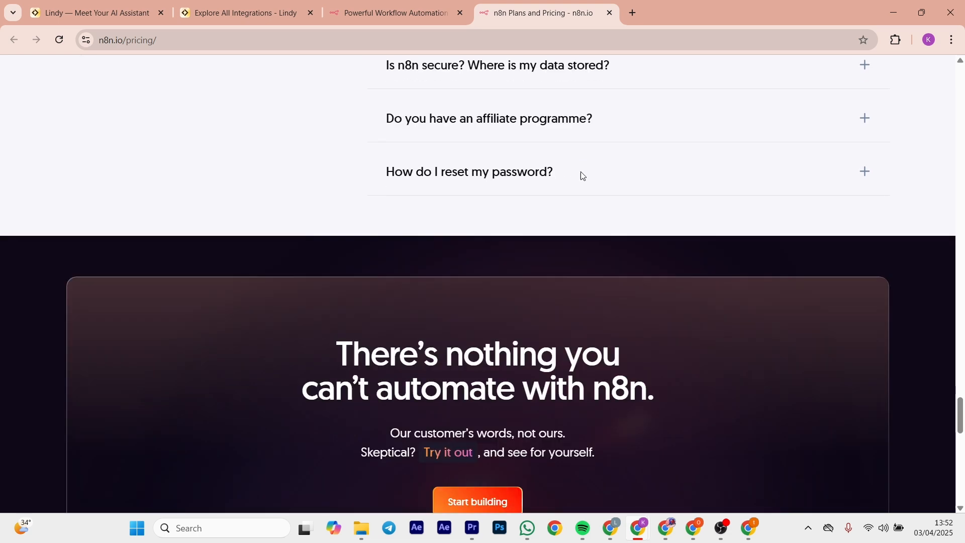
scroll("down", 3)
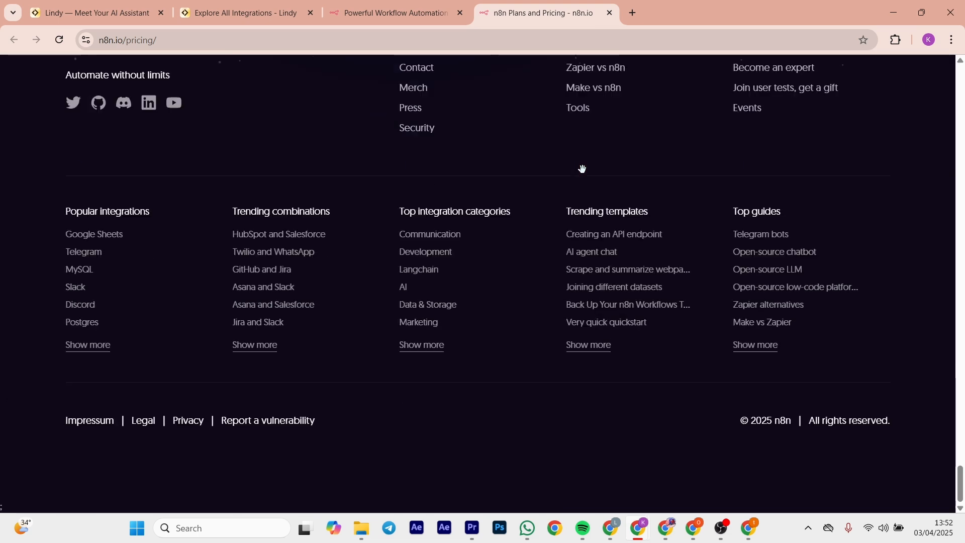
Back on the n8n homepage, scroll through Case Studies, Enterprise-ready and n8n embed sections
left_click(394, 12)
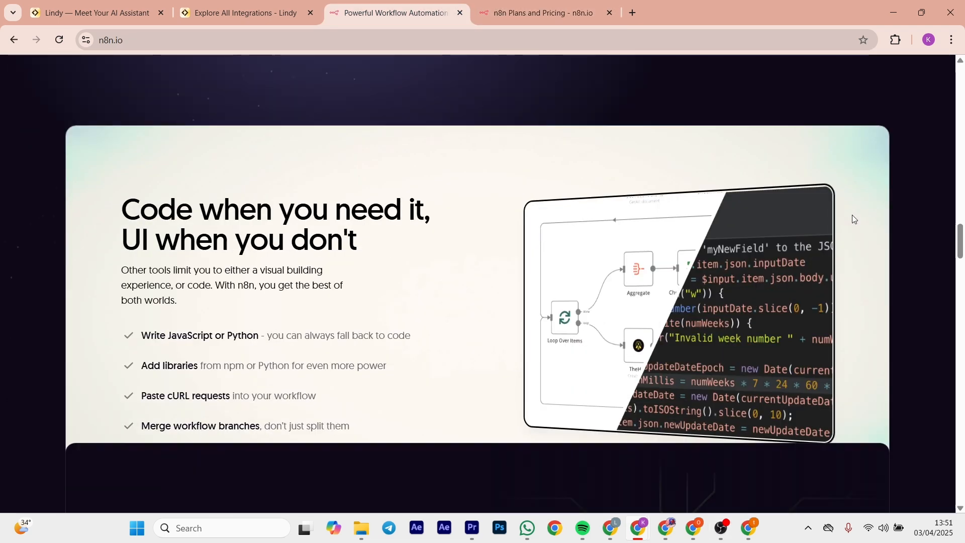
scroll("down", 3)
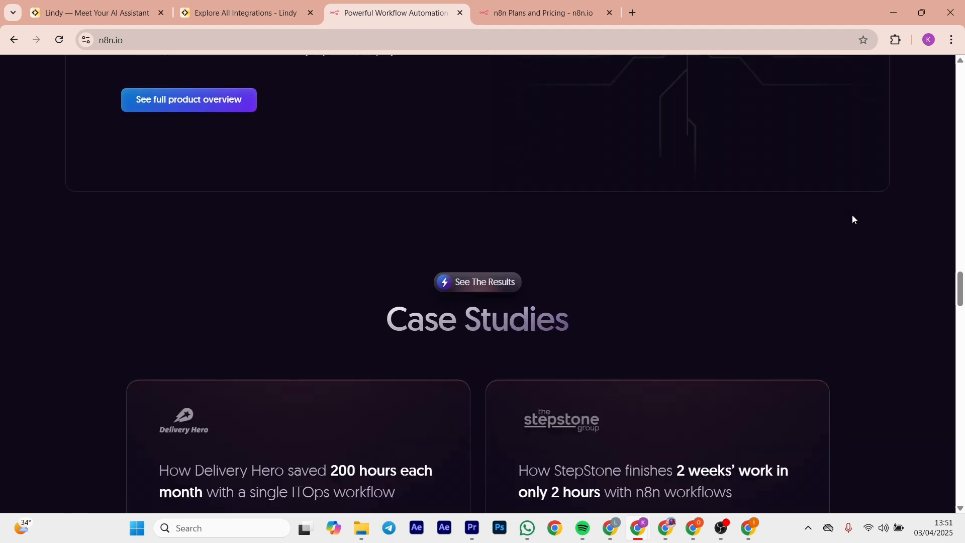
scroll("down", 3)
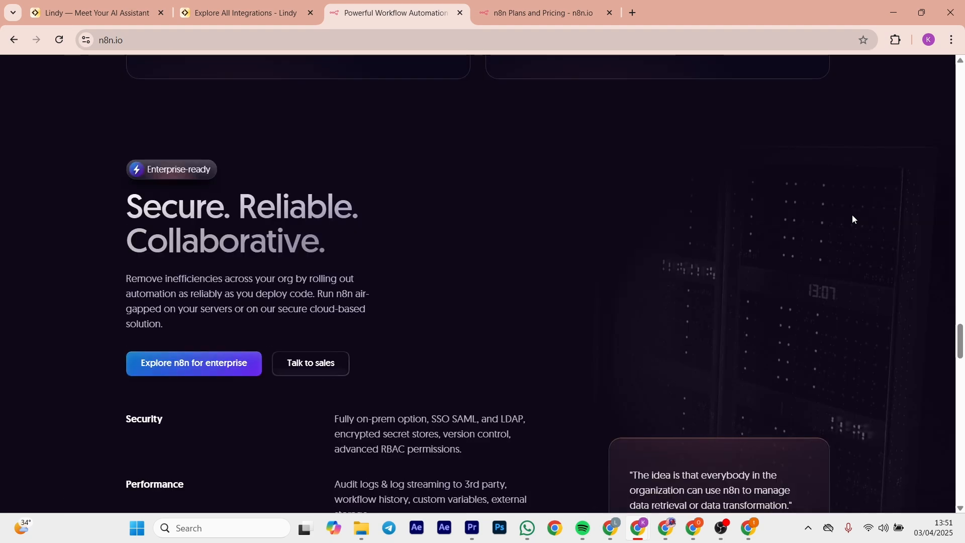
scroll("up", 3)
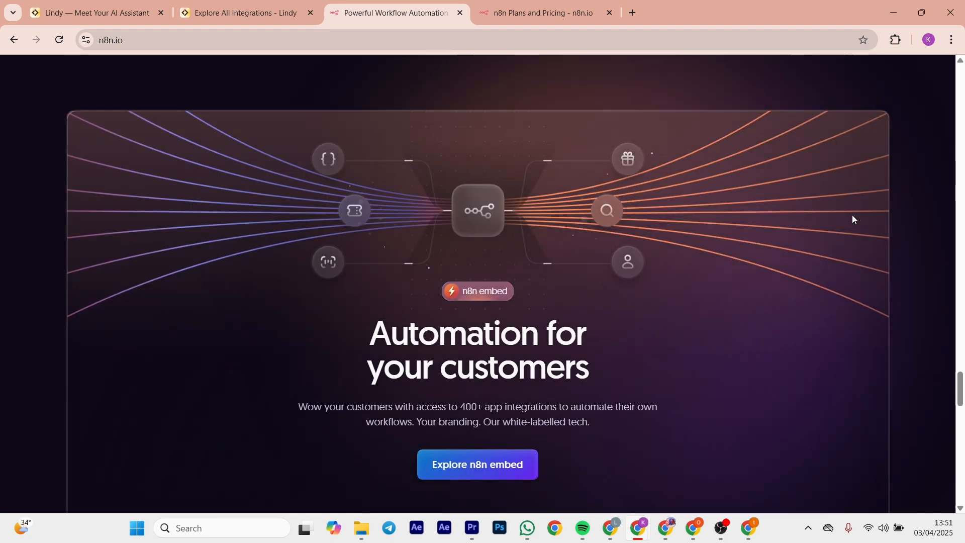